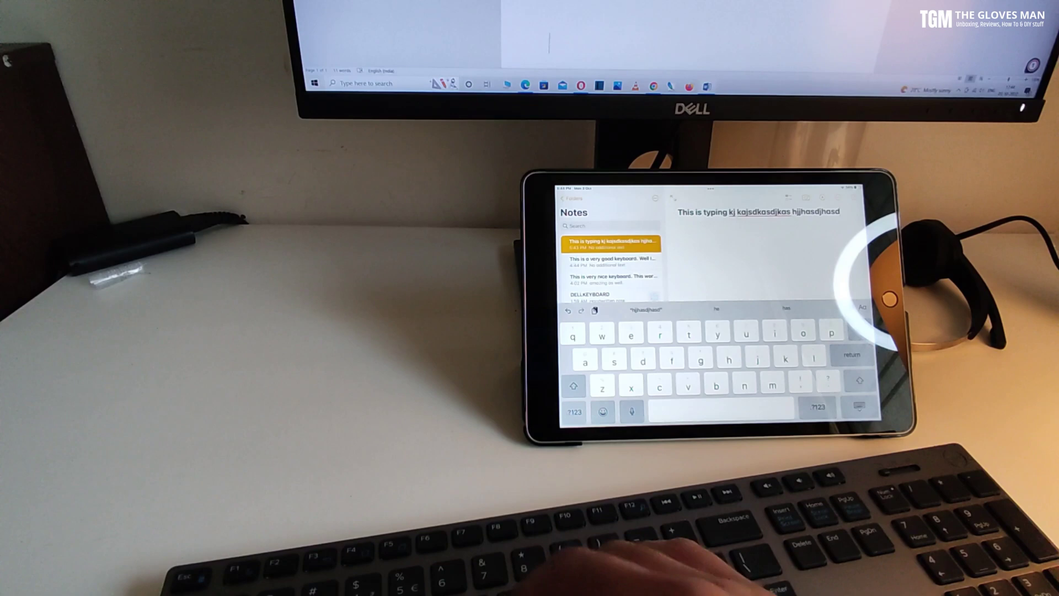
Step: Type 'Jhsadhkjh ashjsa djhaskdkh jhasdjhasdkj' into the Word document
{"action": "type", "text": "Jhsadhkjh ashjsa"}
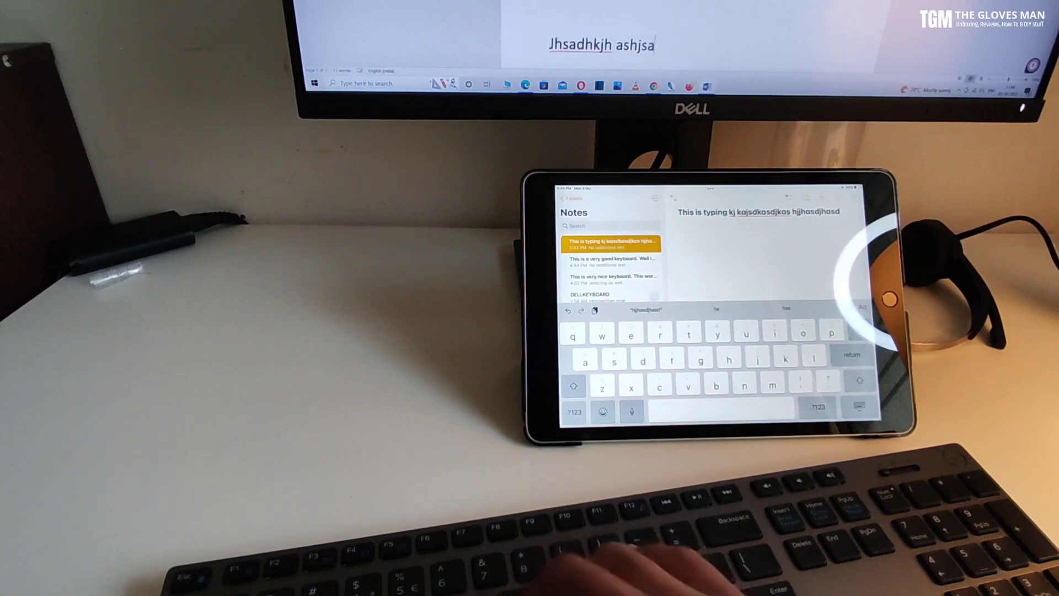
{"action": "type", "text": "djhaskdkh jhasdjhasdkjh"}
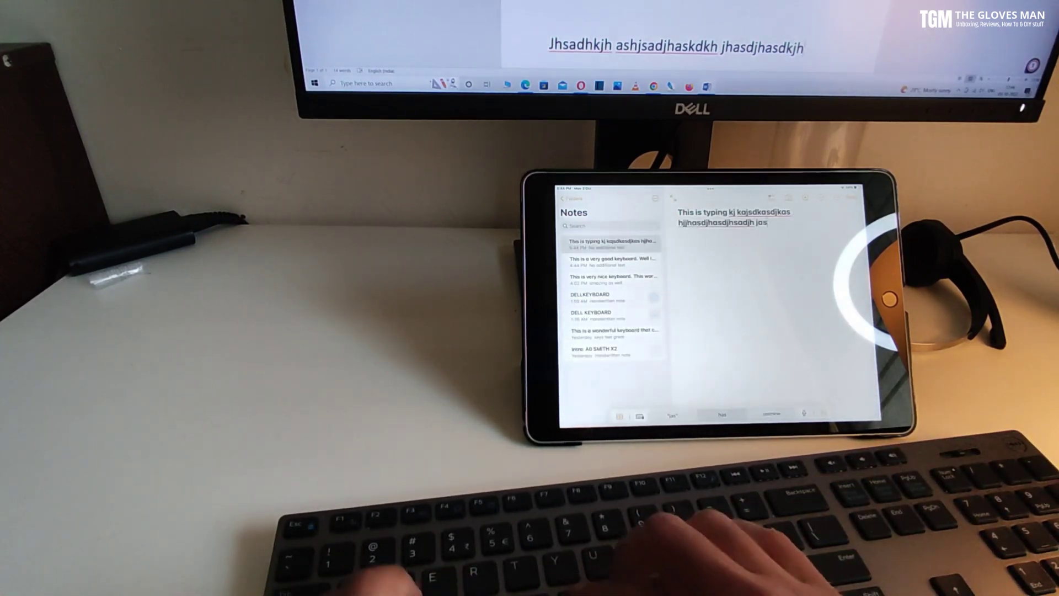
Step: Type 'asdjhasdhkas' as a new line in the iPad note
{"action": "type", "text": "asdjhasdhkas"}
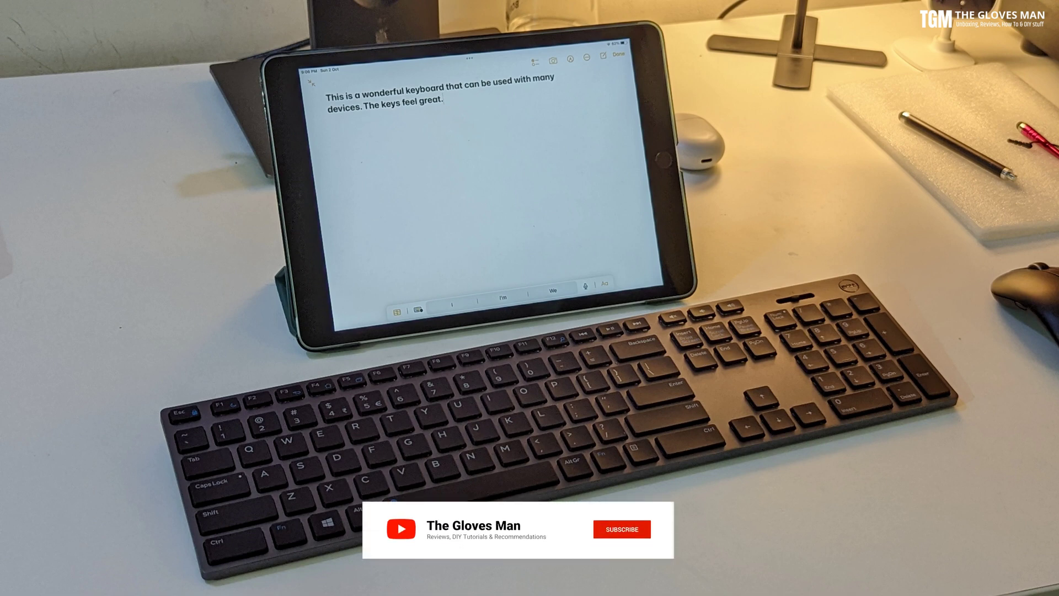
{"action": "left_click", "coordinate": [620, 529]}
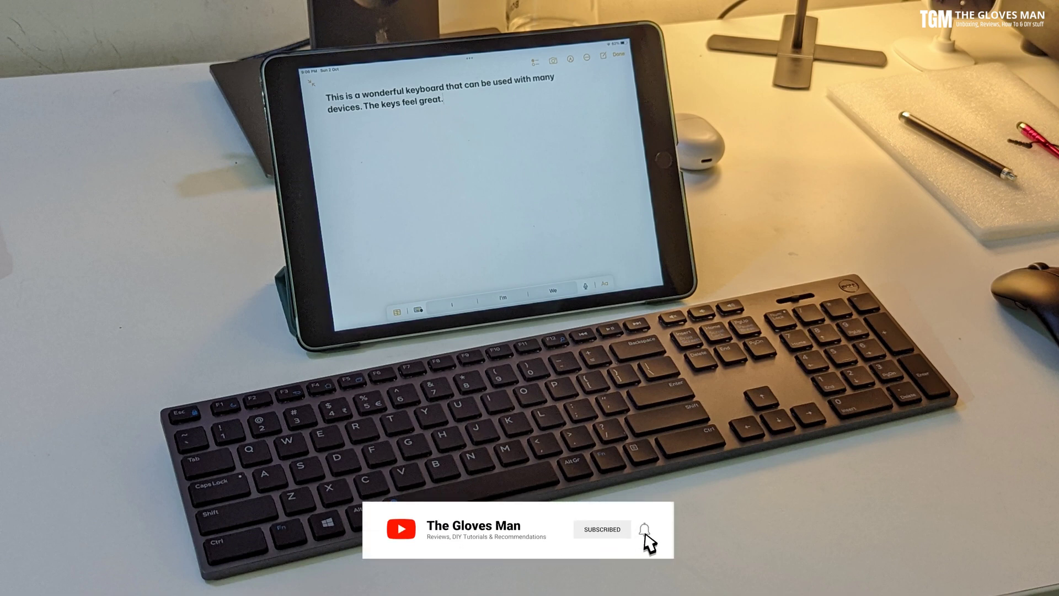